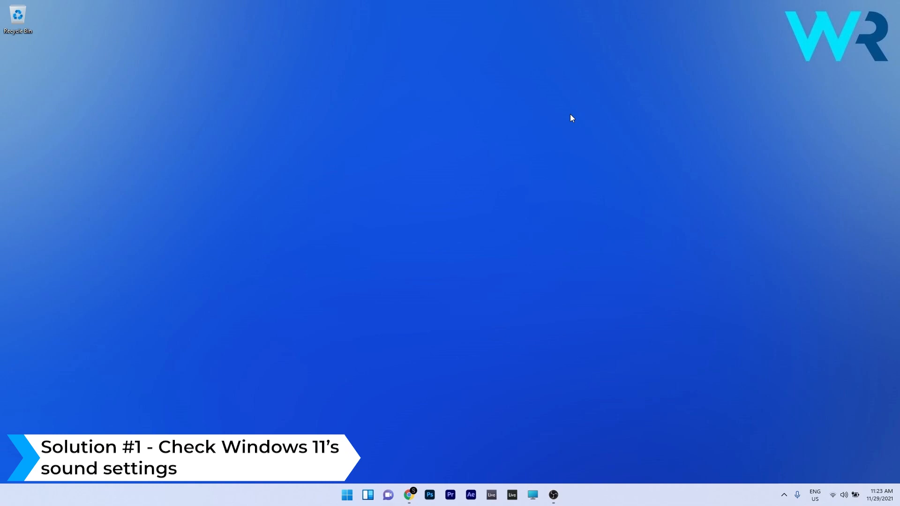
# Reach the Sound settings page, start Add device, then cancel pairing a new output device
pyautogui.click(347, 494)
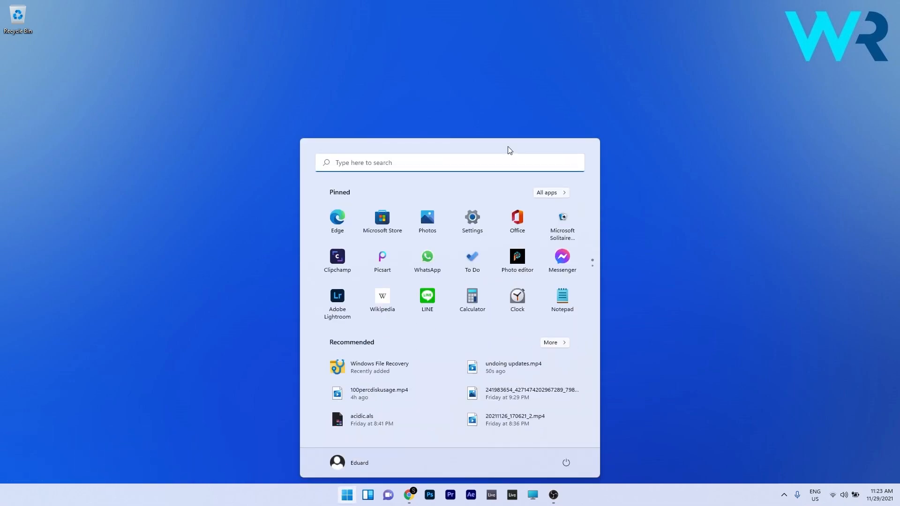
pyautogui.click(471, 221)
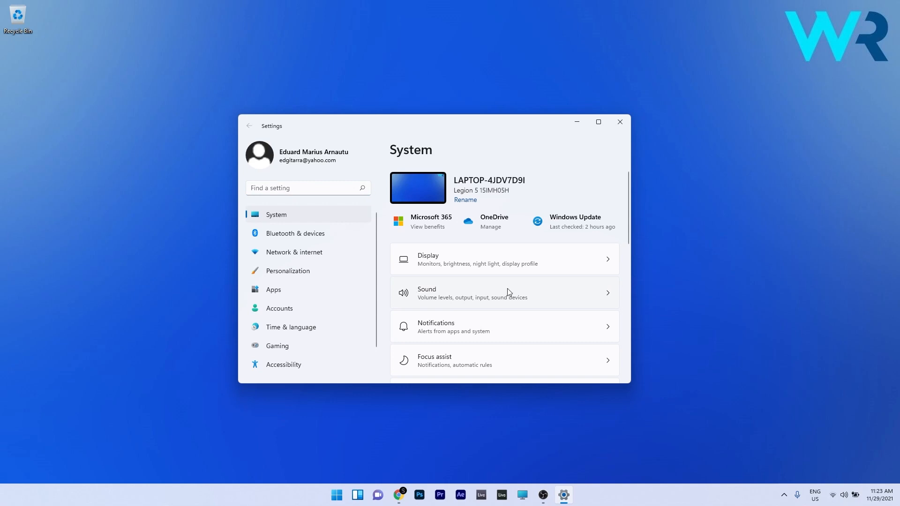
pyautogui.click(504, 293)
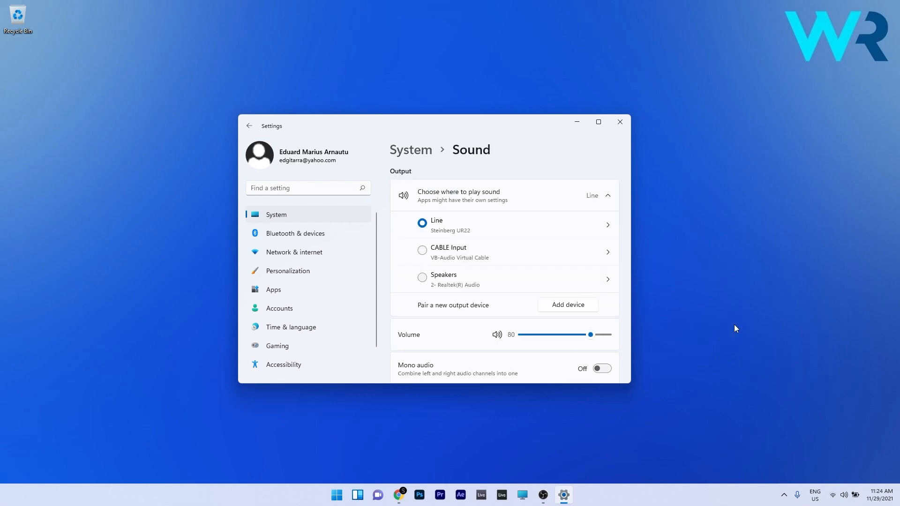
pyautogui.moveTo(725, 330)
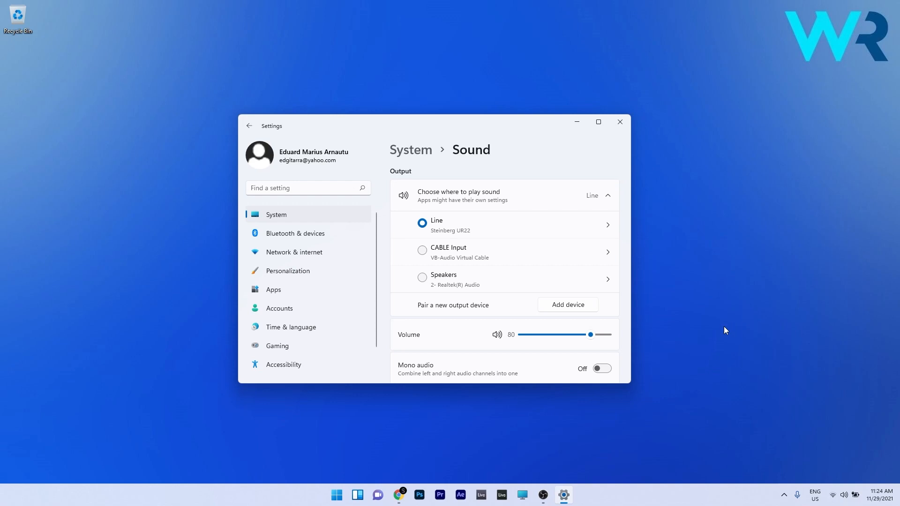
pyautogui.click(568, 304)
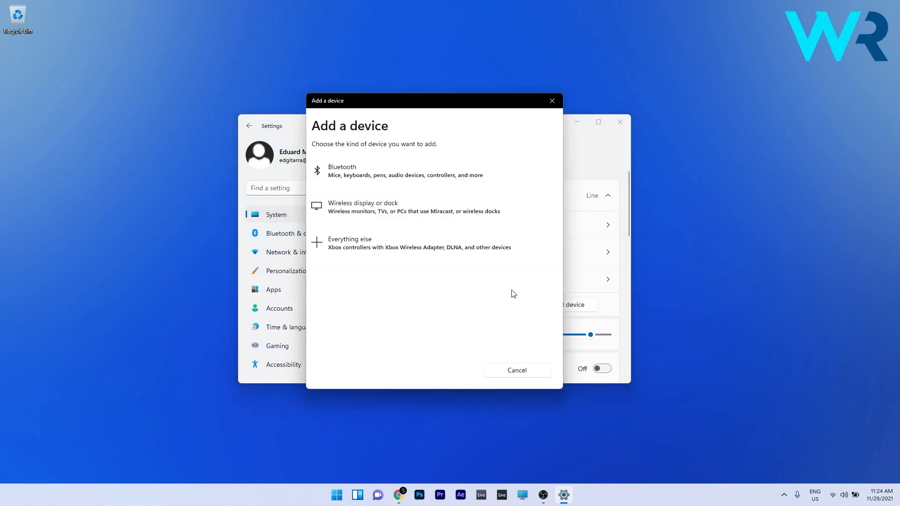
pyautogui.moveTo(449, 180)
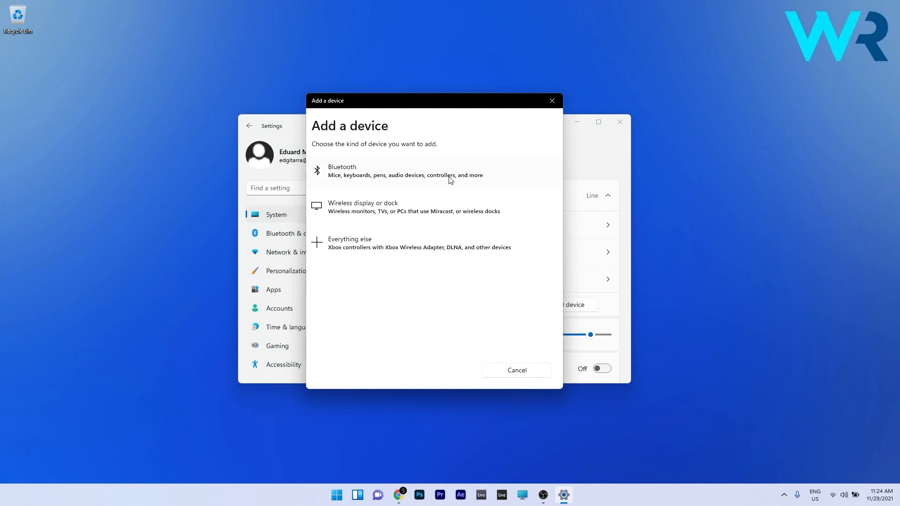
pyautogui.click(515, 369)
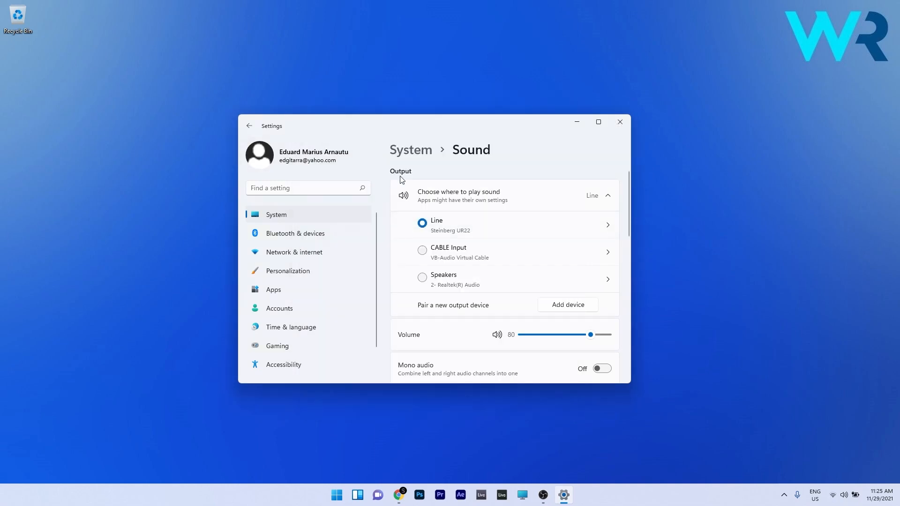
pyautogui.moveTo(535, 229)
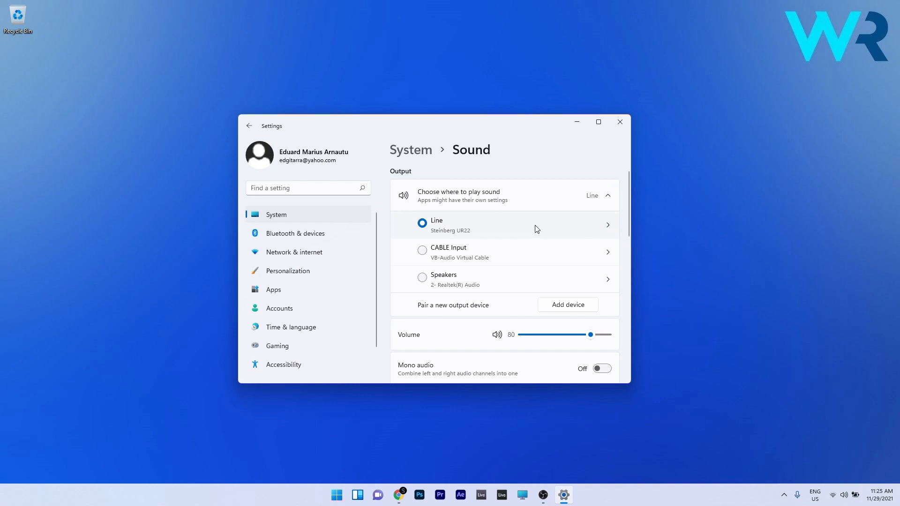
# Review the Line (Steinberg UR22) device properties and driver info, then close Settings
pyautogui.click(606, 224)
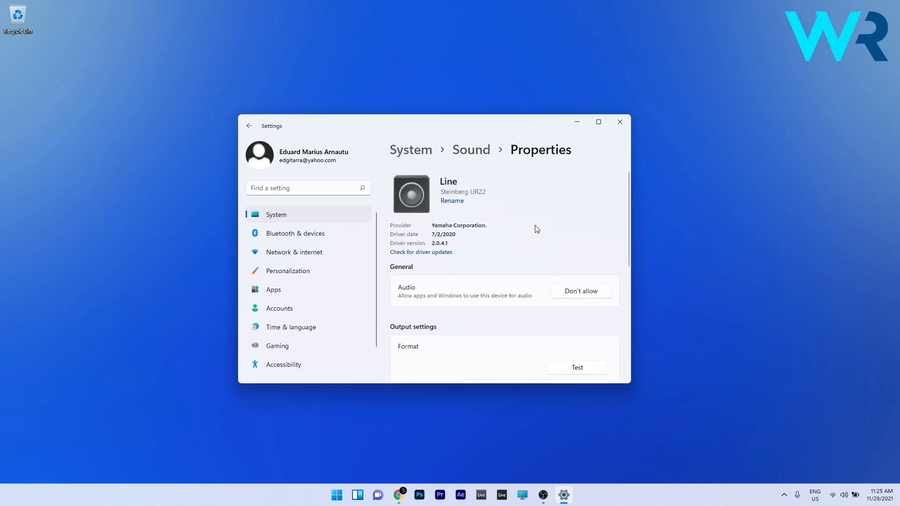
pyautogui.moveTo(572, 299)
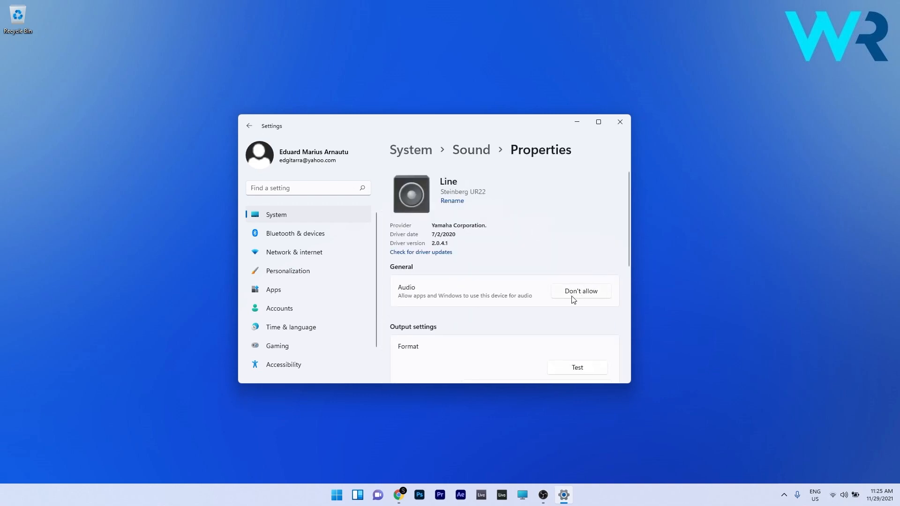
pyautogui.moveTo(576, 283)
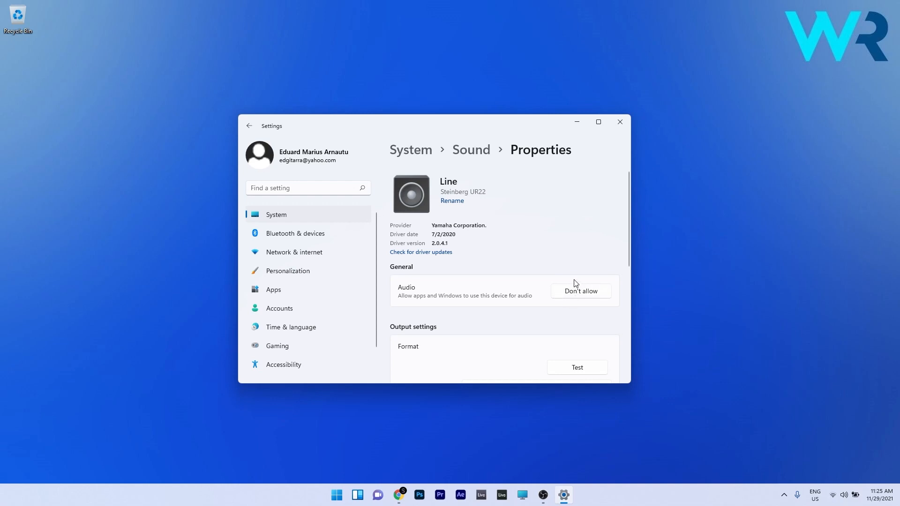
pyautogui.moveTo(593, 300)
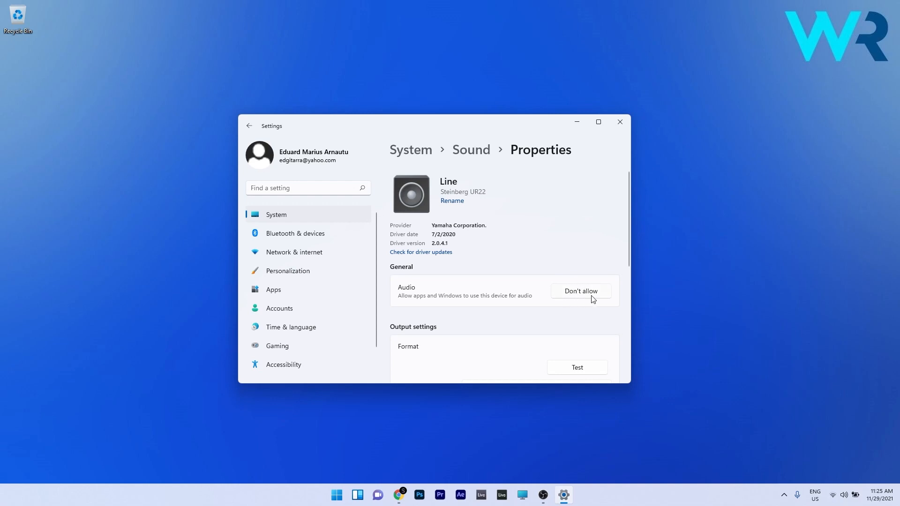
pyautogui.moveTo(585, 303)
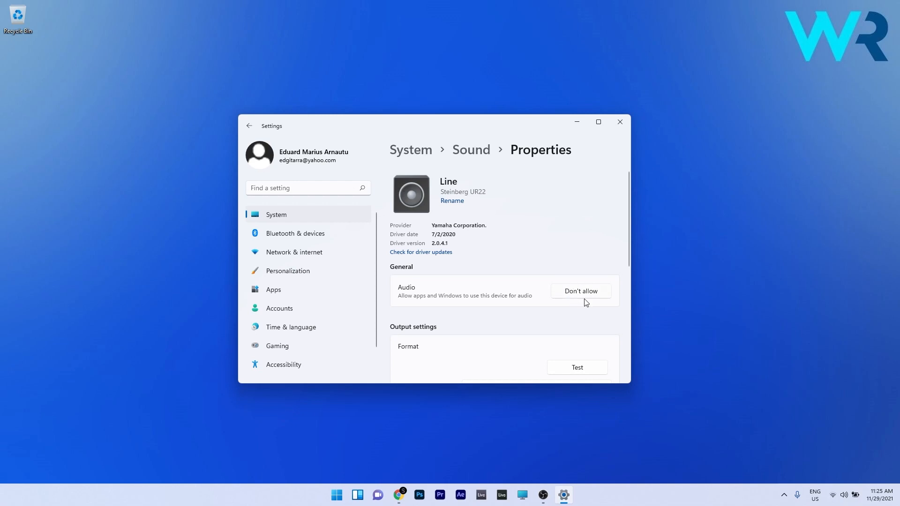
pyautogui.moveTo(415, 304)
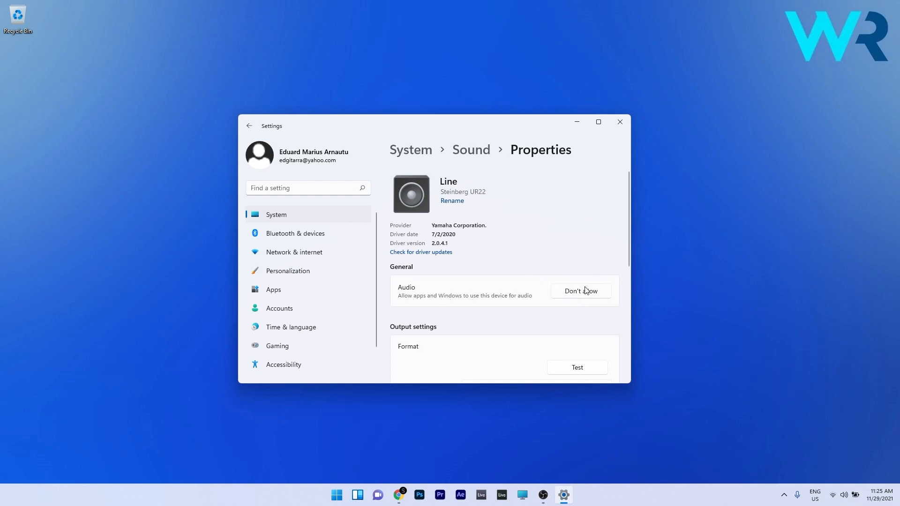
pyautogui.click(620, 122)
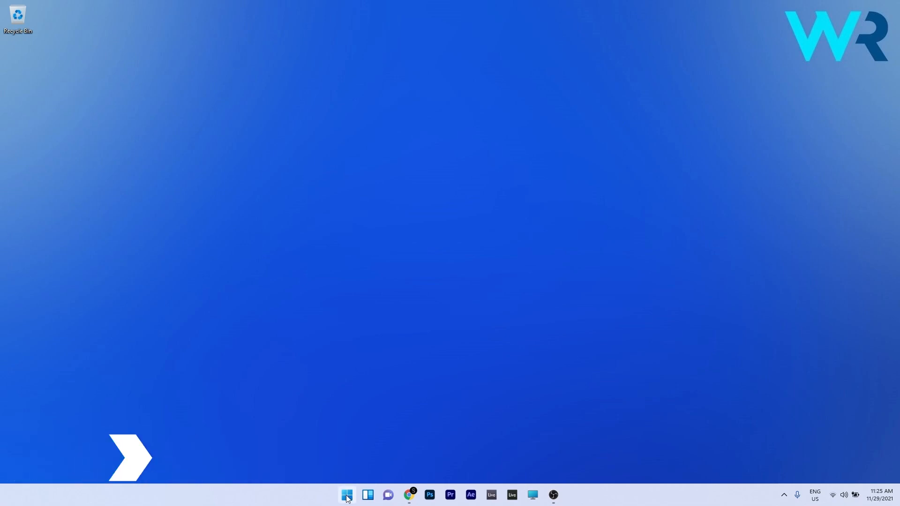
# Launch Device Manager from the Start context menu and show actions for Realtek(R) Audio
pyautogui.rightClick(347, 495)
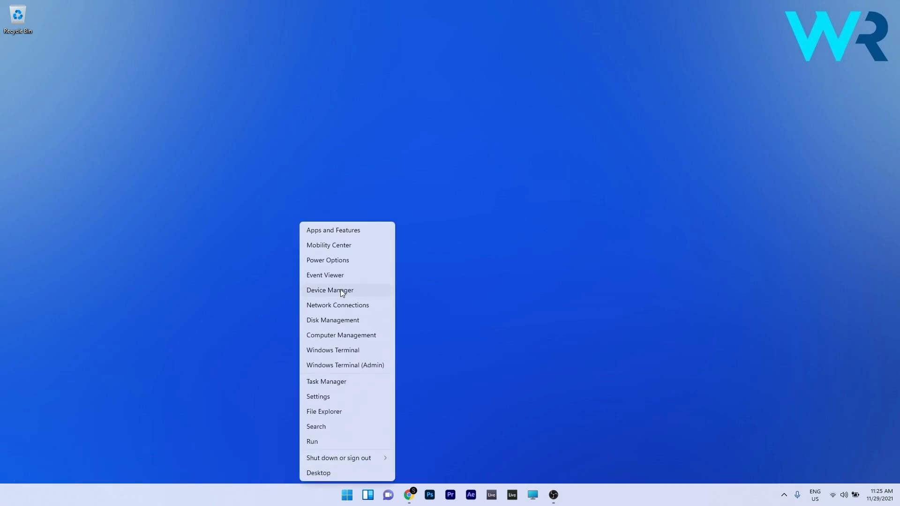
pyautogui.click(329, 290)
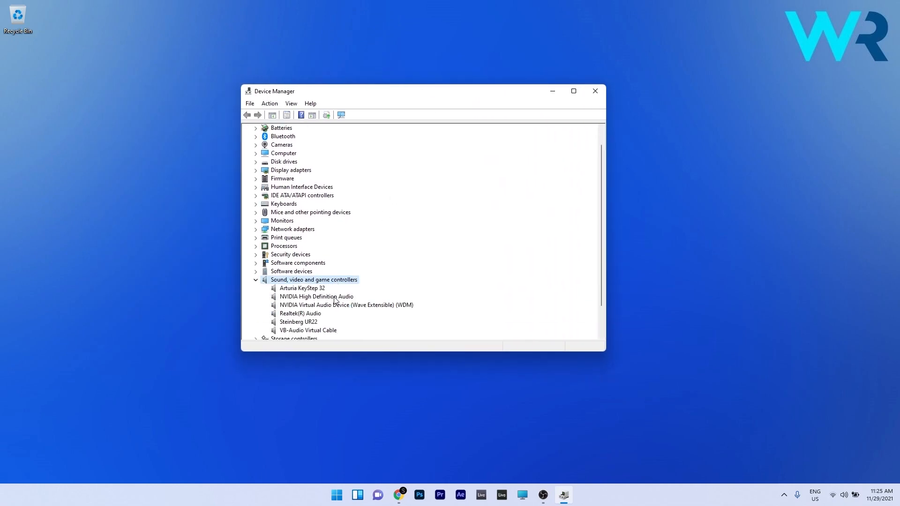
pyautogui.moveTo(314, 316)
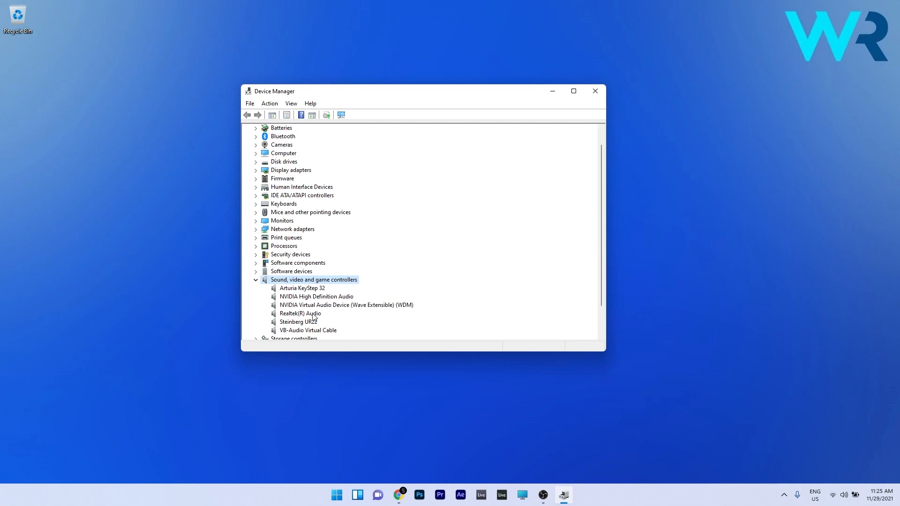
pyautogui.rightClick(299, 313)
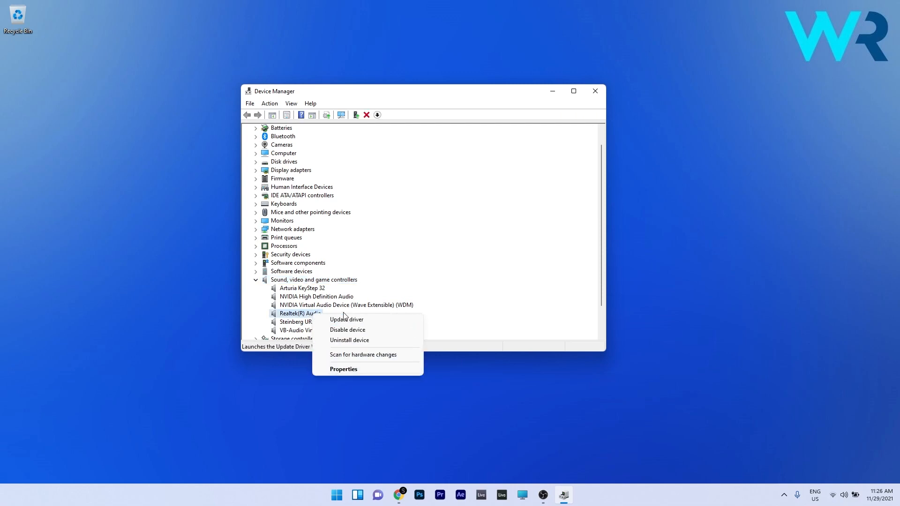
pyautogui.moveTo(367, 329)
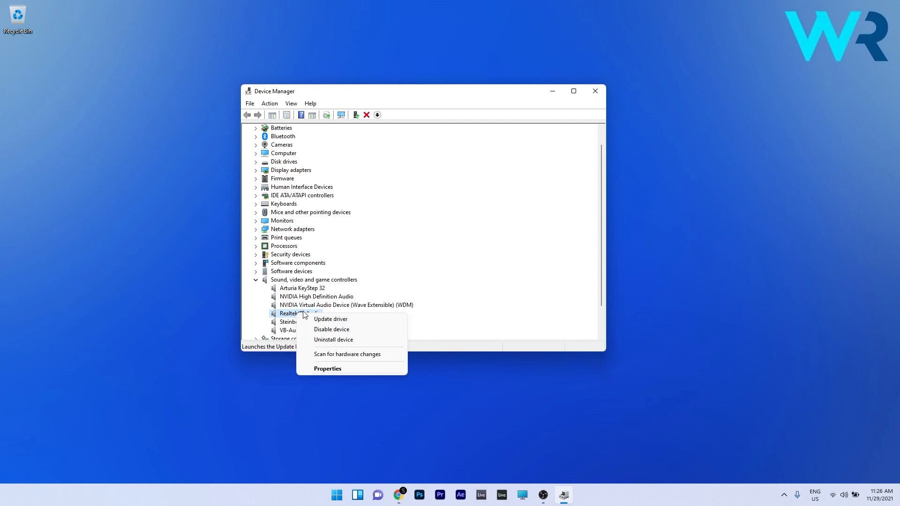
pyautogui.moveTo(330, 319)
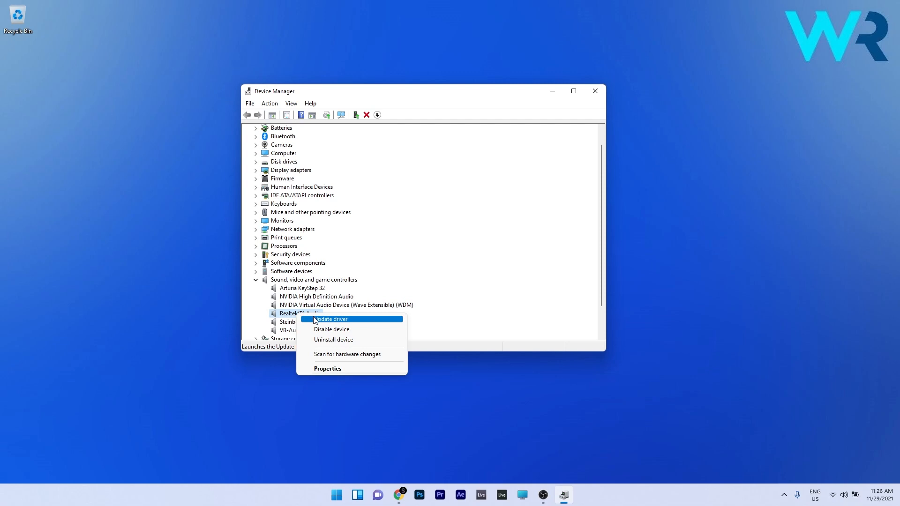
# Run an automatic driver update for Realtek(R) Audio, dismiss the 'best drivers installed' result, and reshow its actions
pyautogui.click(329, 318)
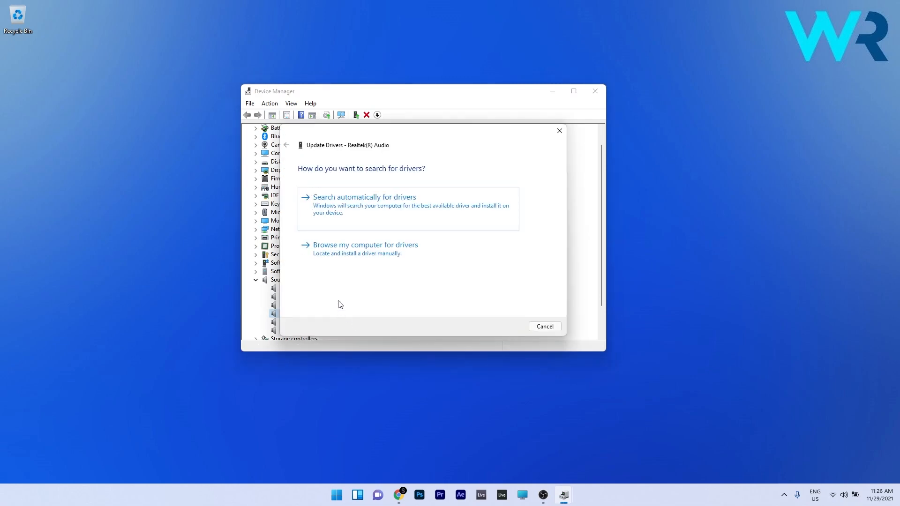
pyautogui.click(363, 197)
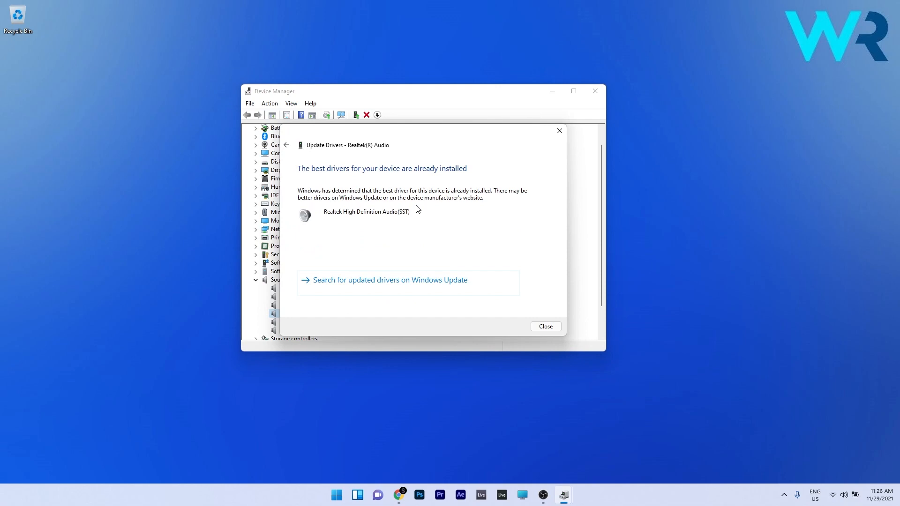
pyautogui.moveTo(459, 226)
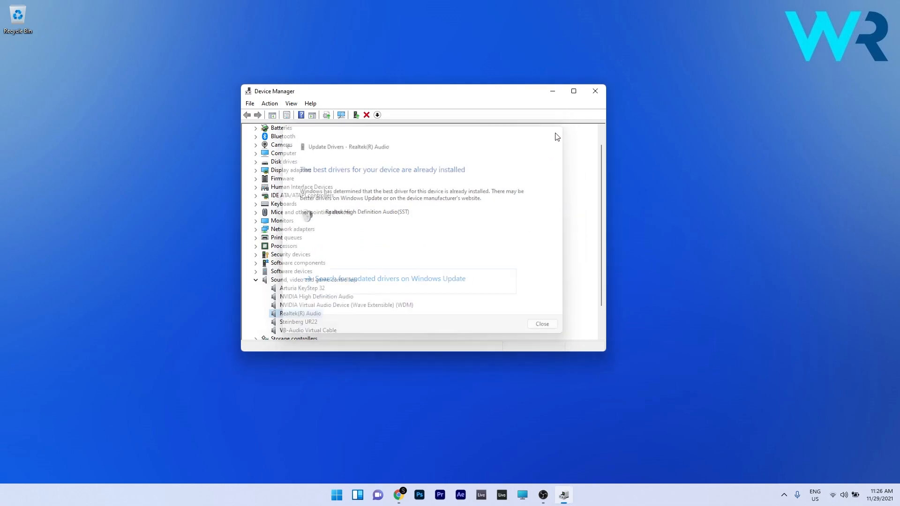
pyautogui.click(541, 324)
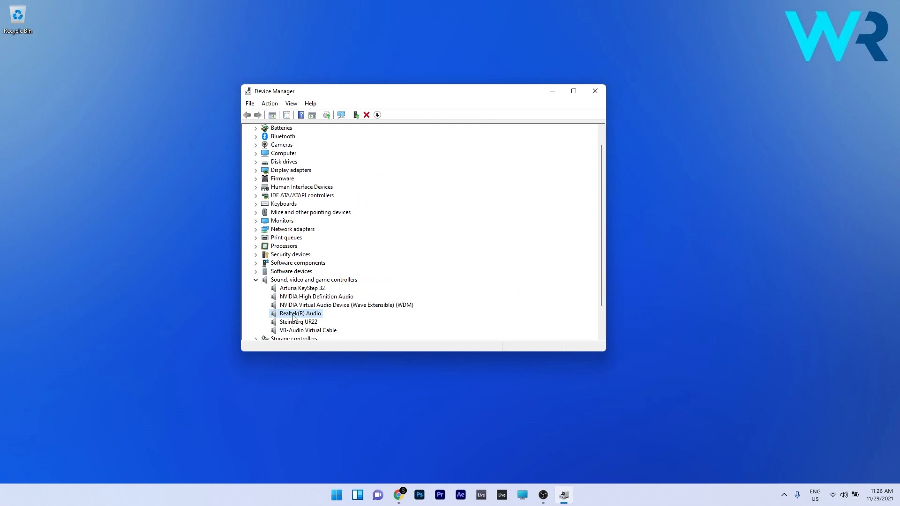
pyautogui.rightClick(300, 313)
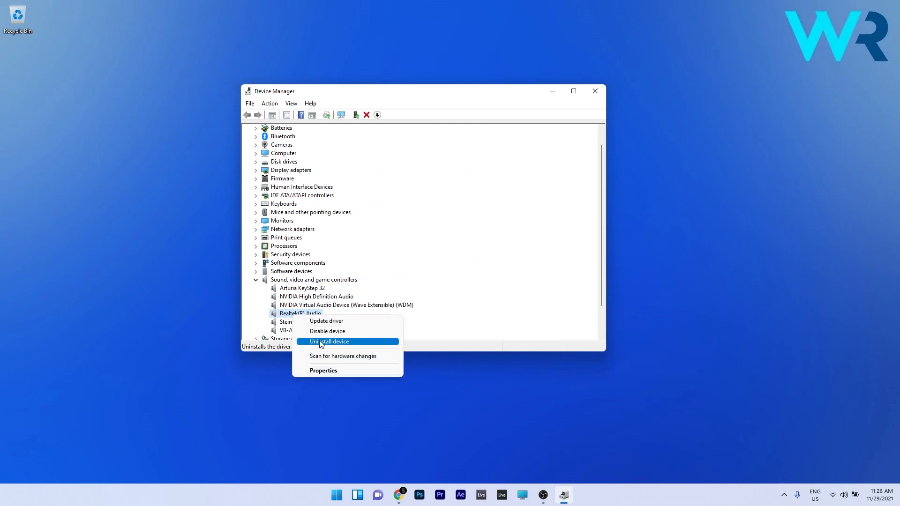
# Uninstall Realtek(R) Audio with 'Attempt to remove the driver for this device' ticked
pyautogui.click(329, 342)
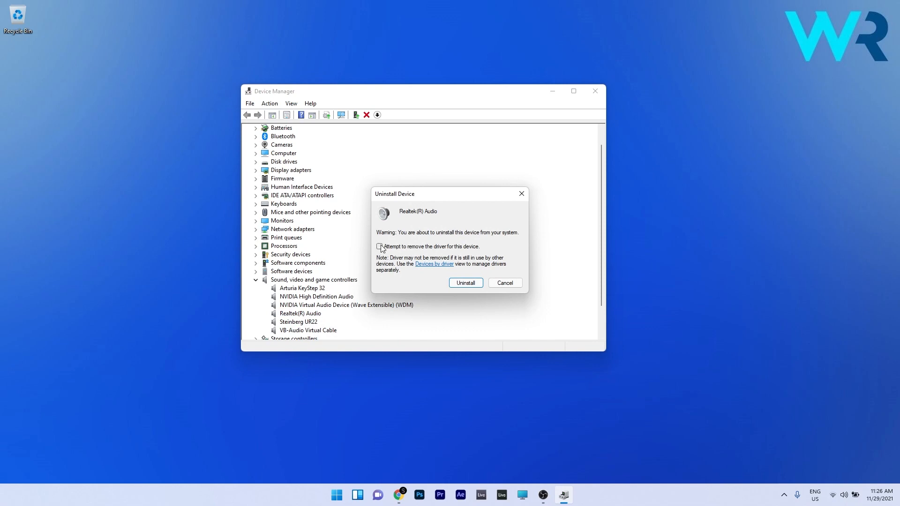
pyautogui.click(379, 247)
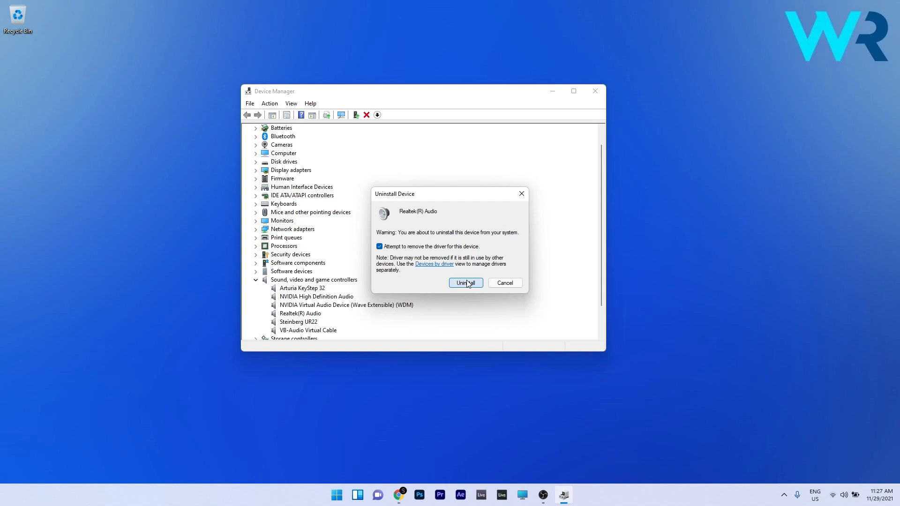
pyautogui.click(466, 282)
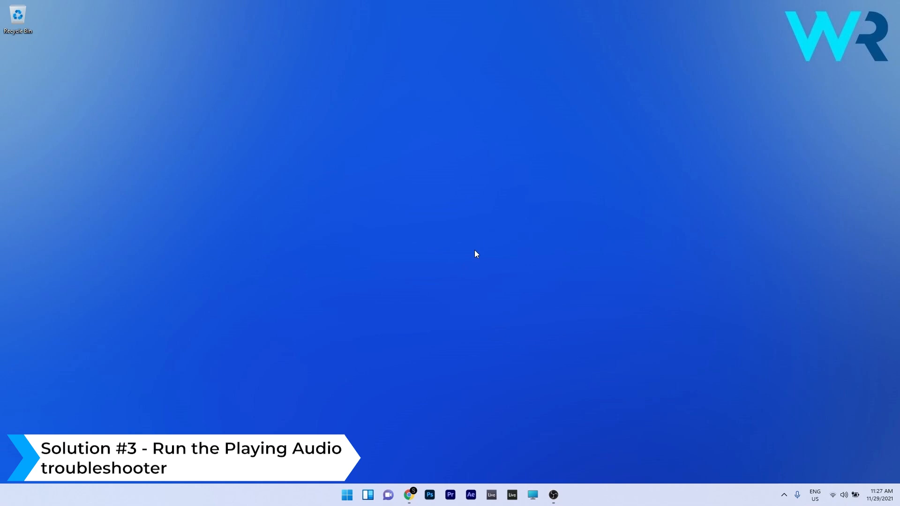
# Reach Troubleshoot > Other troubleshooters in Settings and run the Playing Audio troubleshooter
pyautogui.click(346, 495)
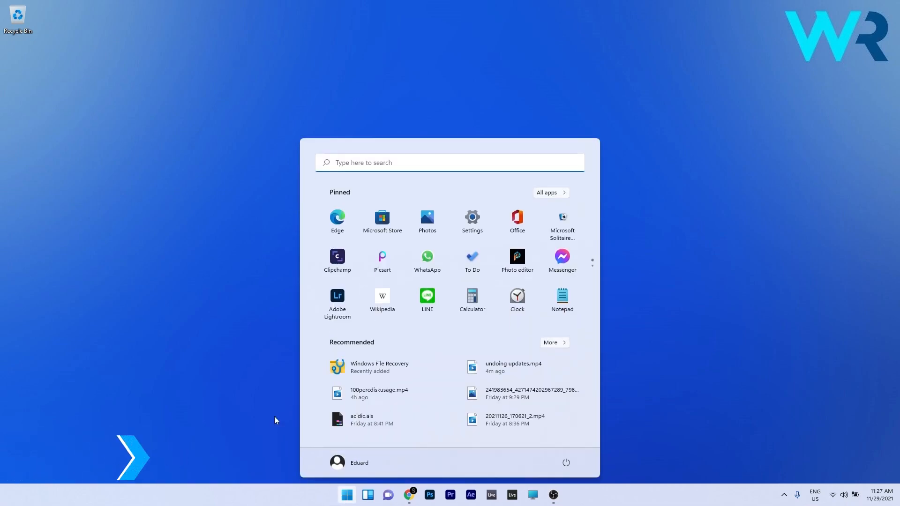
pyautogui.click(471, 217)
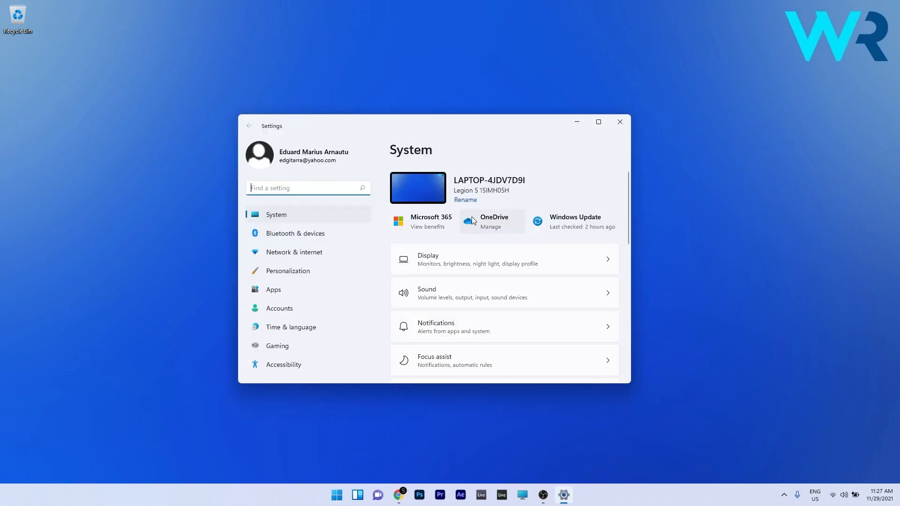
pyautogui.moveTo(278, 216)
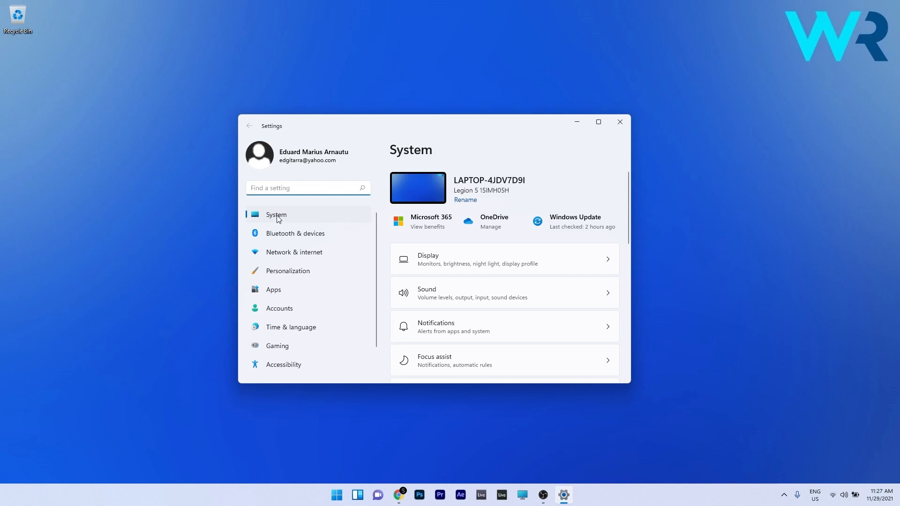
pyautogui.scroll(-3)
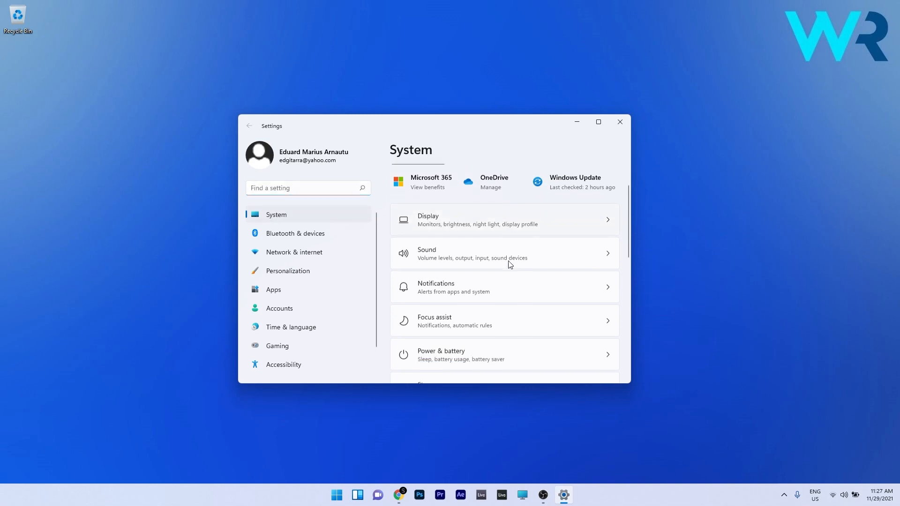
pyautogui.scroll(-3)
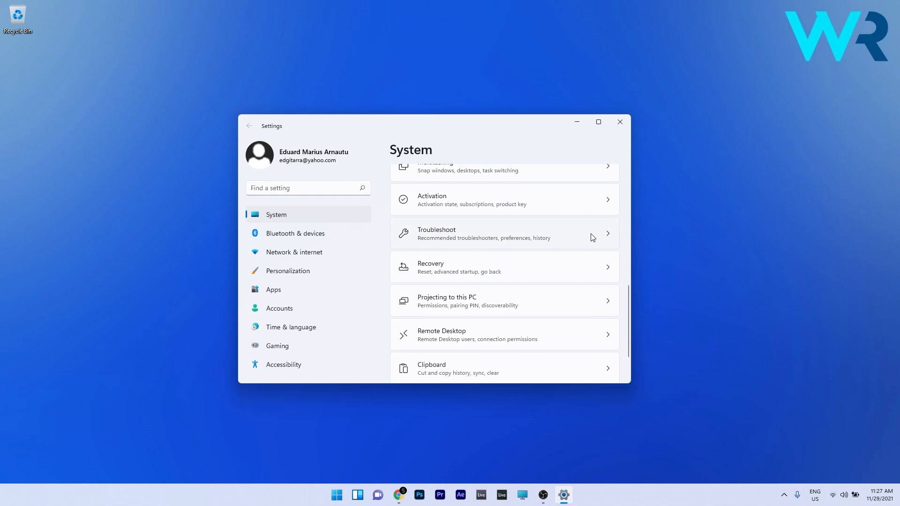
pyautogui.click(482, 234)
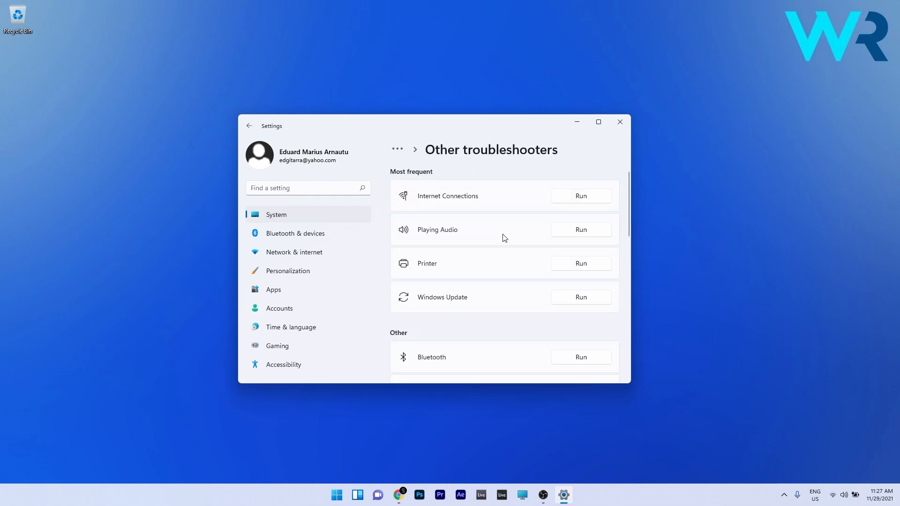
pyautogui.moveTo(581, 230)
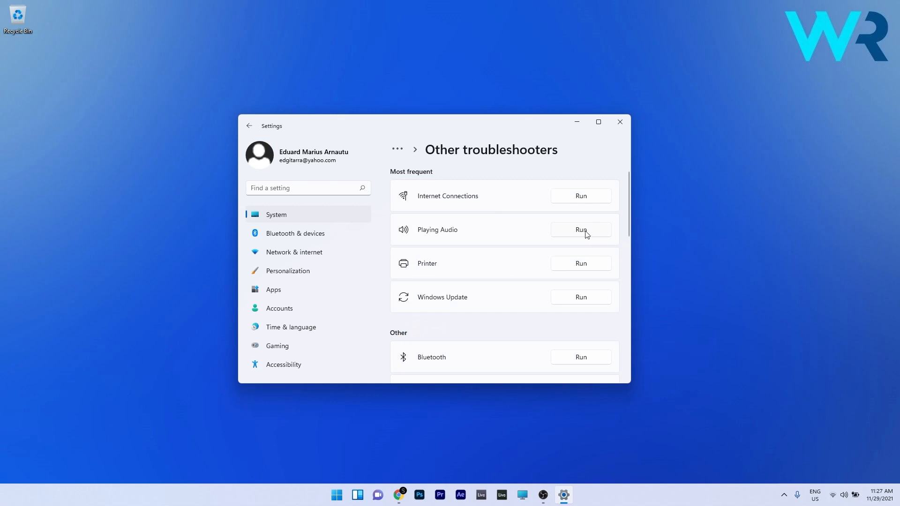
pyautogui.click(580, 229)
pyautogui.write('cmd')
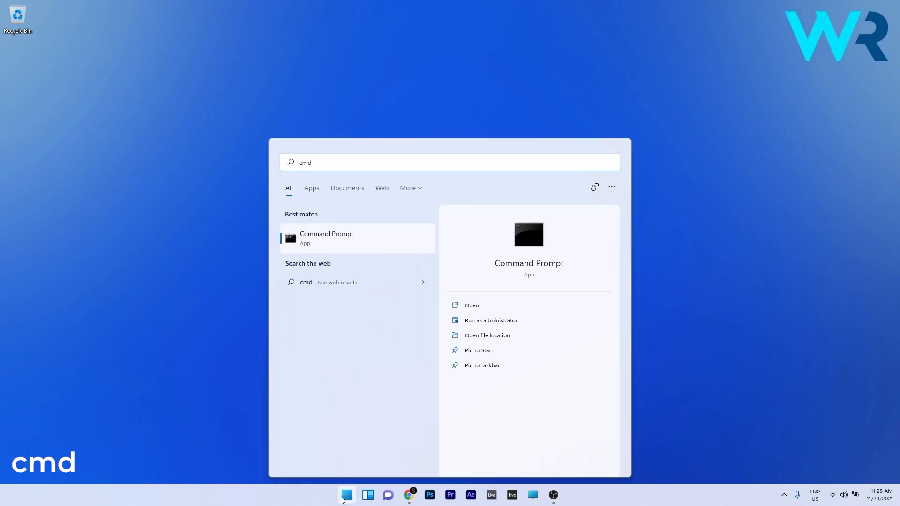
# Launch Command Prompt as administrator and enter sfc /scannow
pyautogui.rightClick(325, 238)
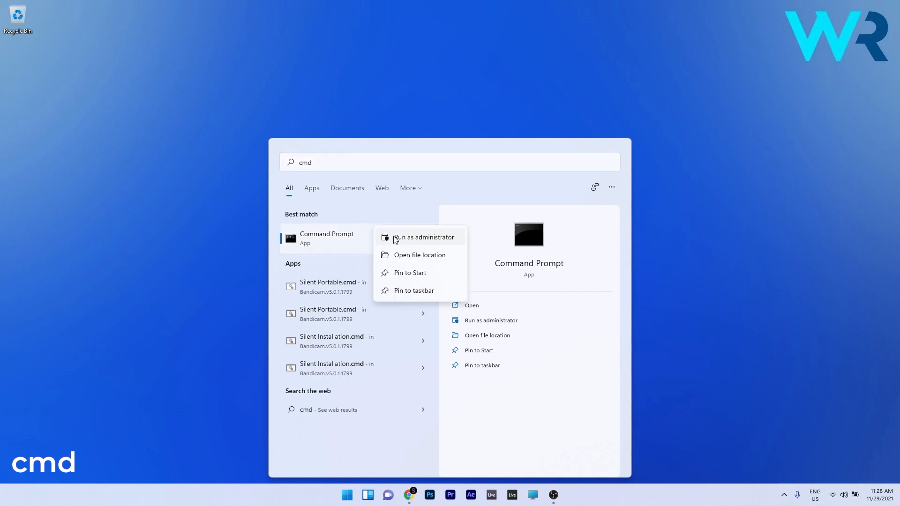
pyautogui.click(424, 238)
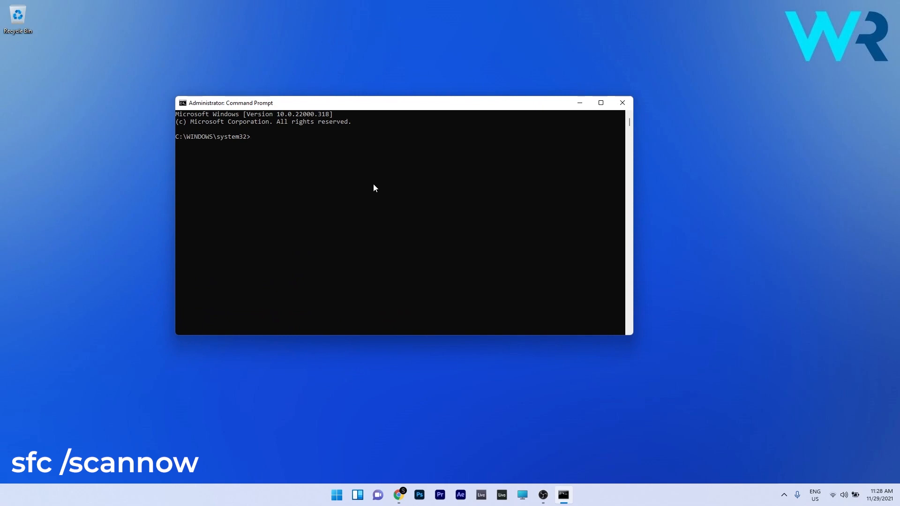
pyautogui.write('sfc /scannow')
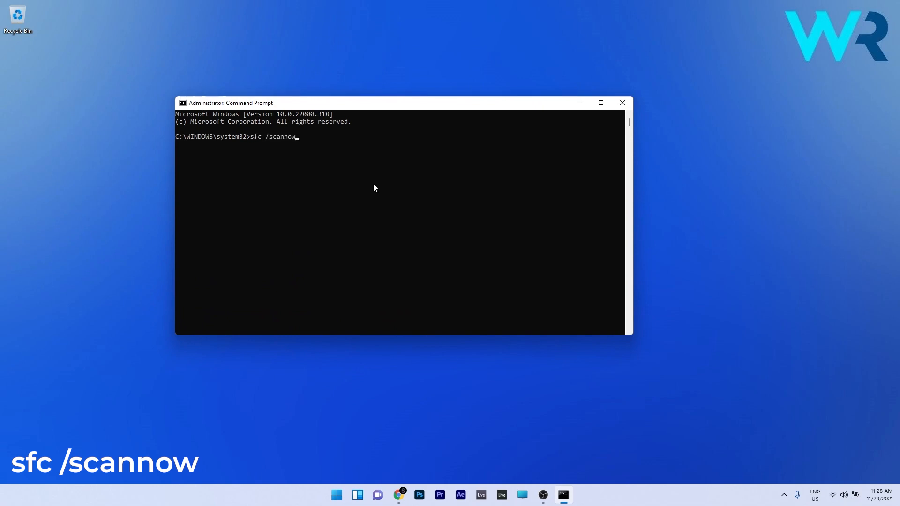